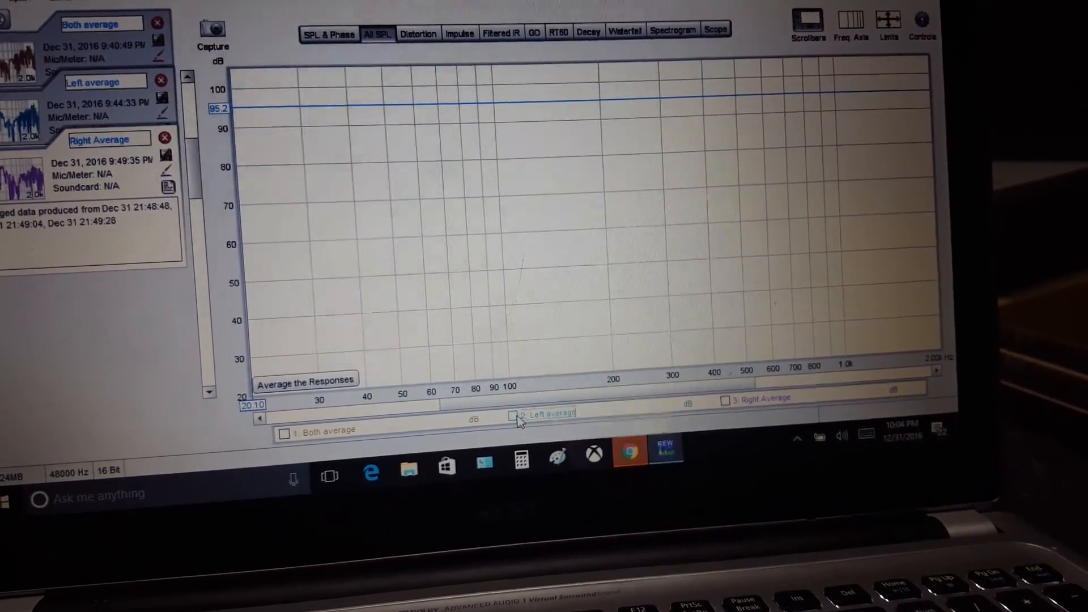
# Step: Show the Both, Left and Right average responses together on the All SPL graph
pyautogui.click(514, 415)
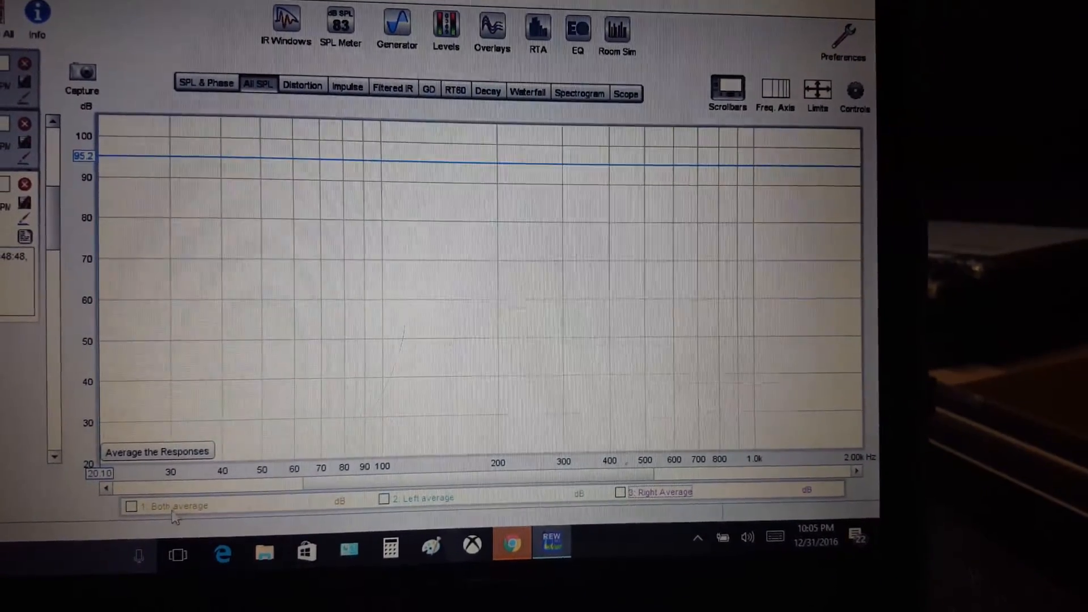
pyautogui.click(131, 505)
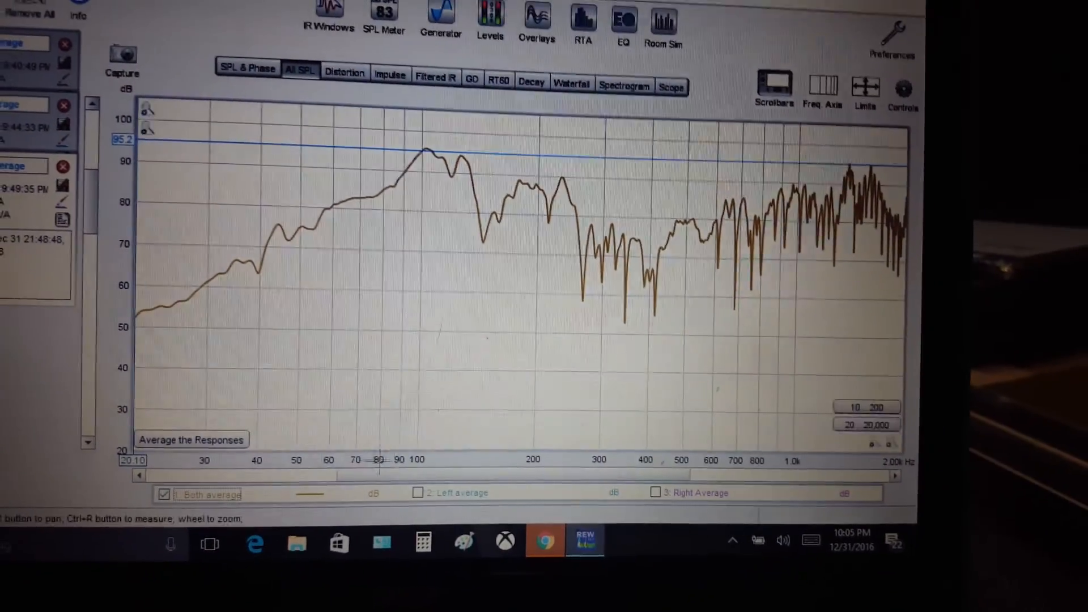
pyautogui.click(418, 493)
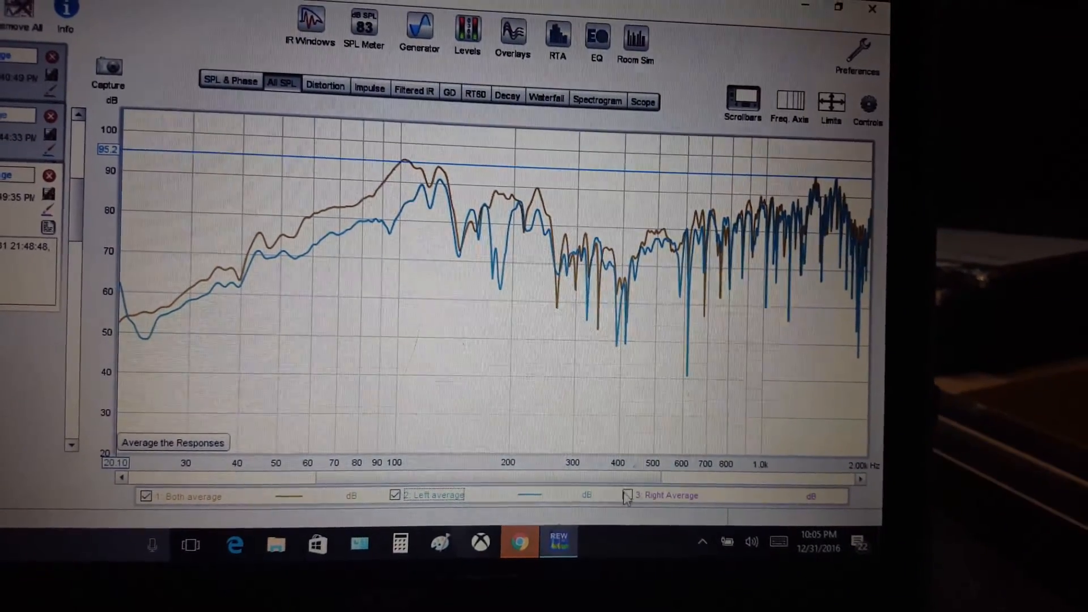
pyautogui.click(628, 496)
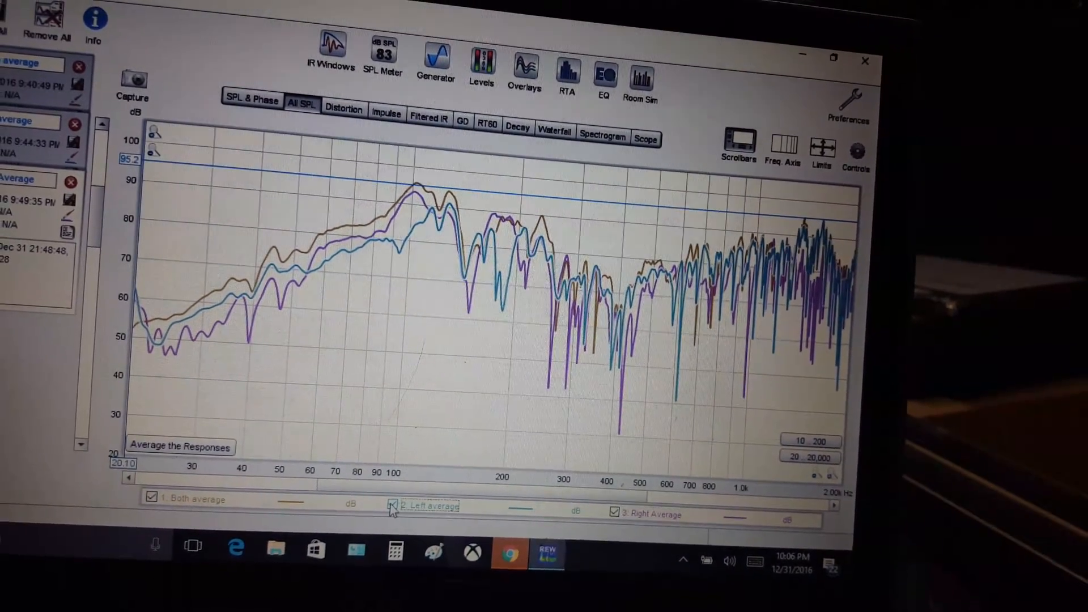
# Step: Hide the Left and Right average responses, leaving only the Both average plotted
pyautogui.click(394, 507)
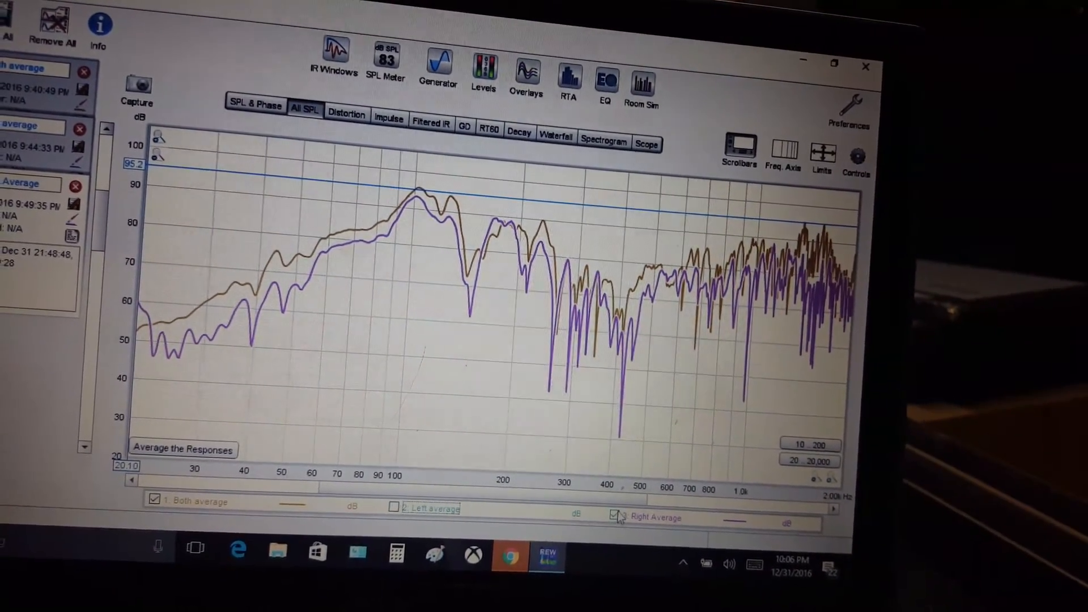
pyautogui.click(617, 516)
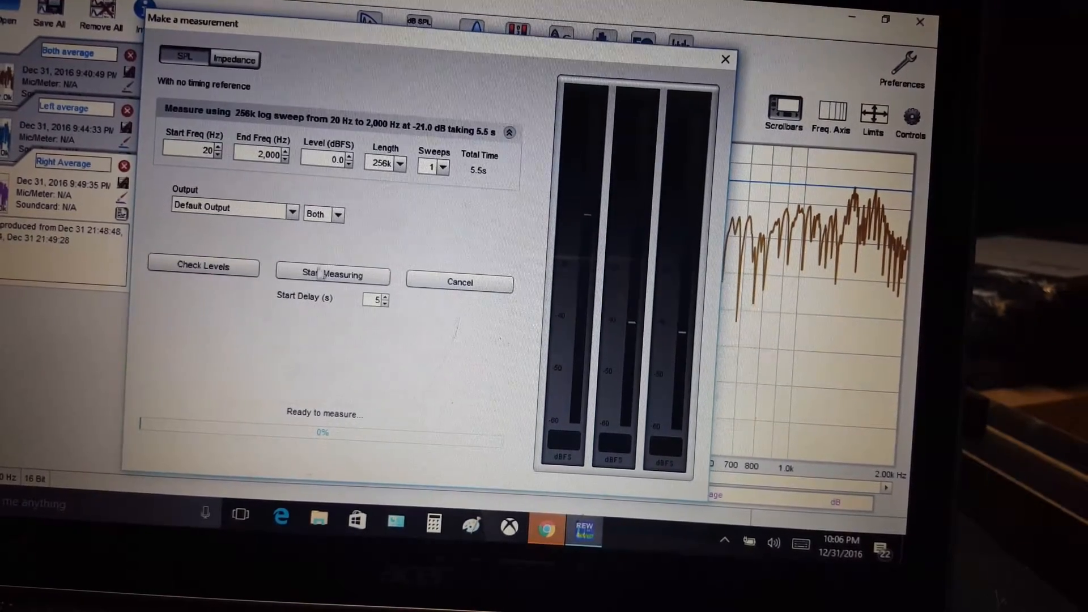
# Step: Reopen the Make a measurement dialog and set the sweep level to -20.0 dBFS
pyautogui.click(333, 274)
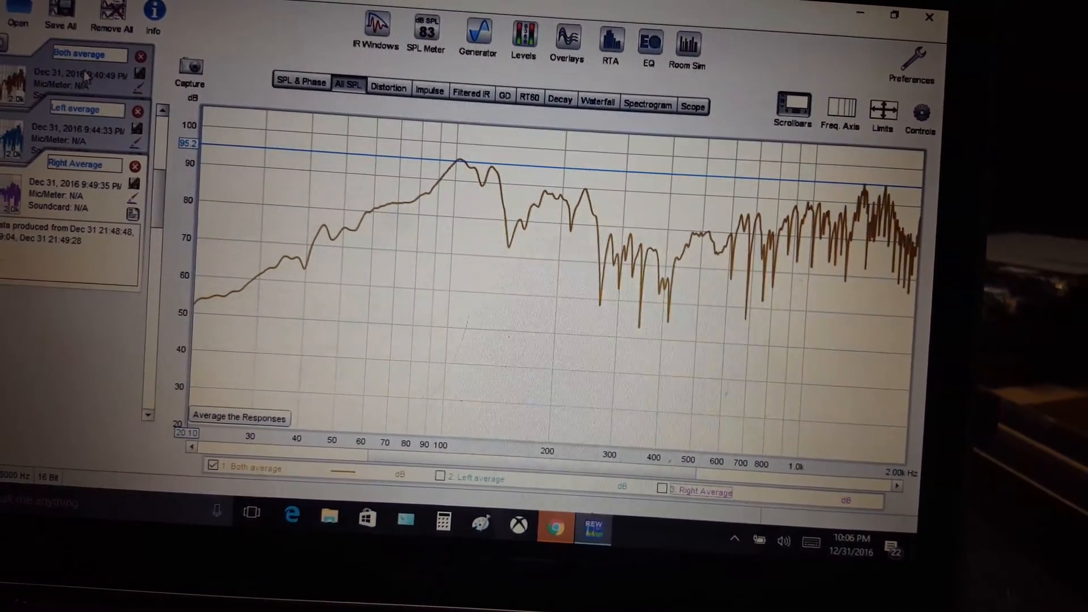
pyautogui.click(191, 76)
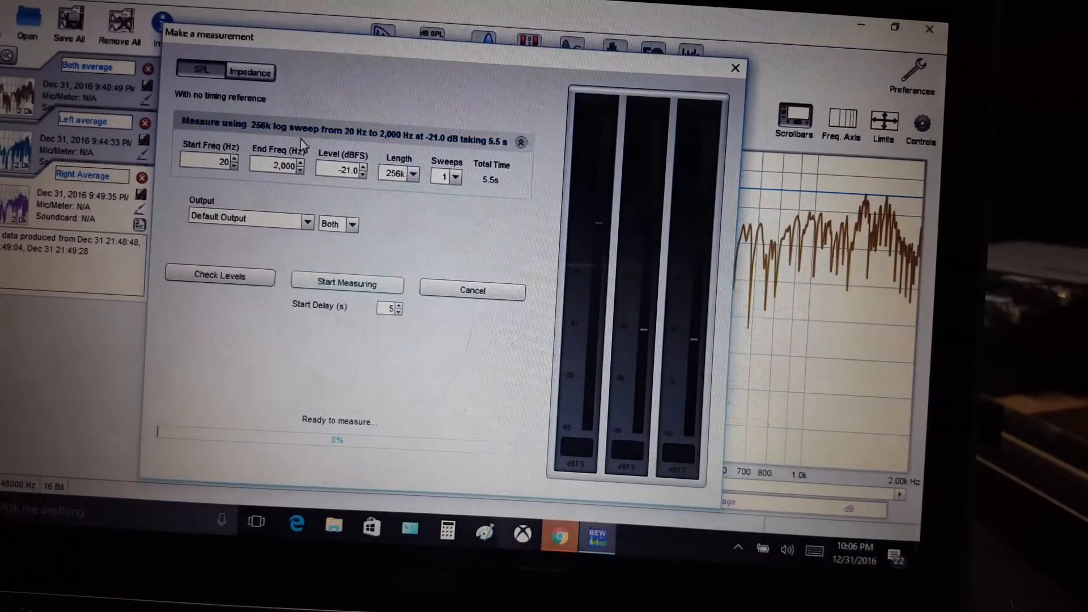
pyautogui.click(366, 174)
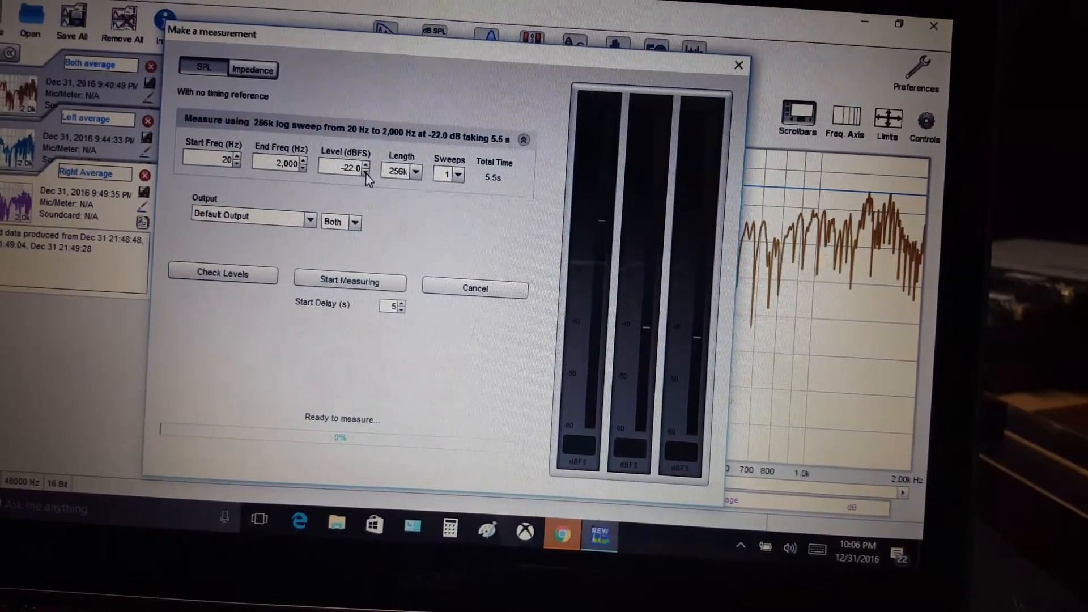
pyautogui.click(368, 160)
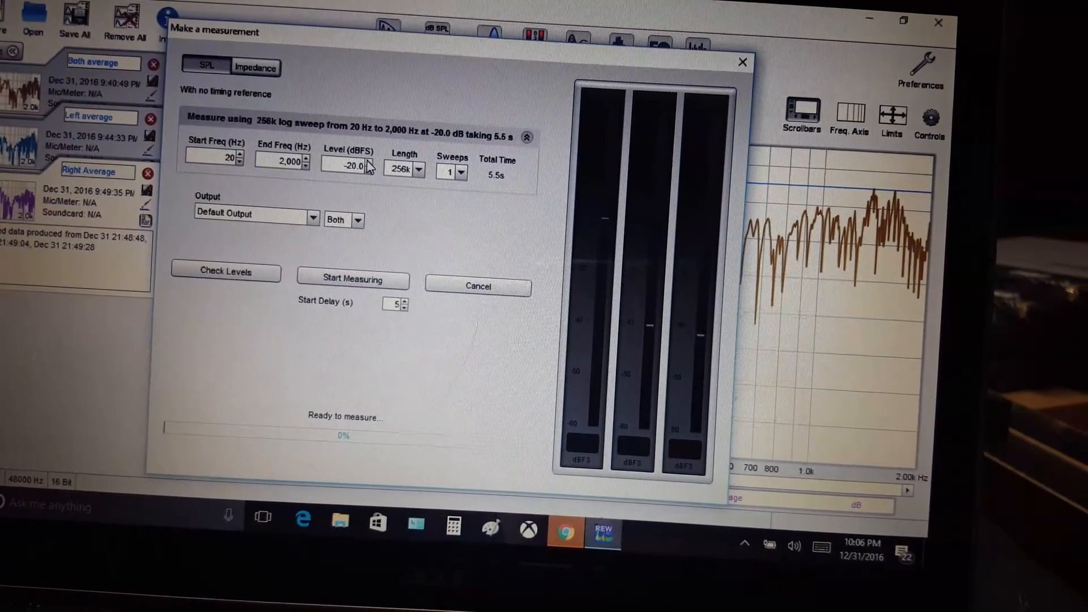